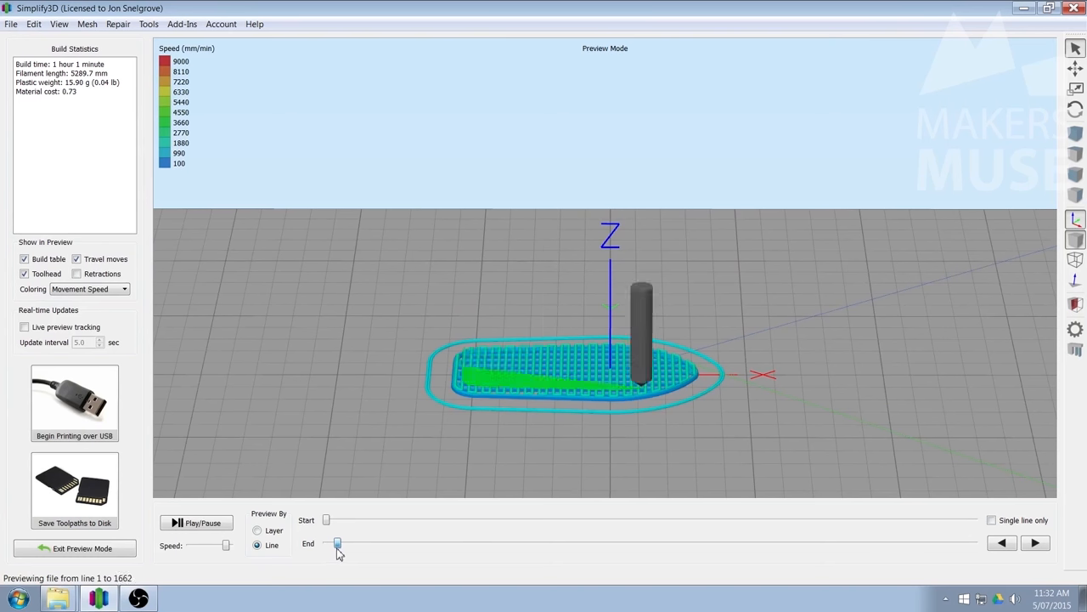
# - Scrub the preview End slider to show more of the toolpath coloured by movement speed
pyautogui.click(74, 548)
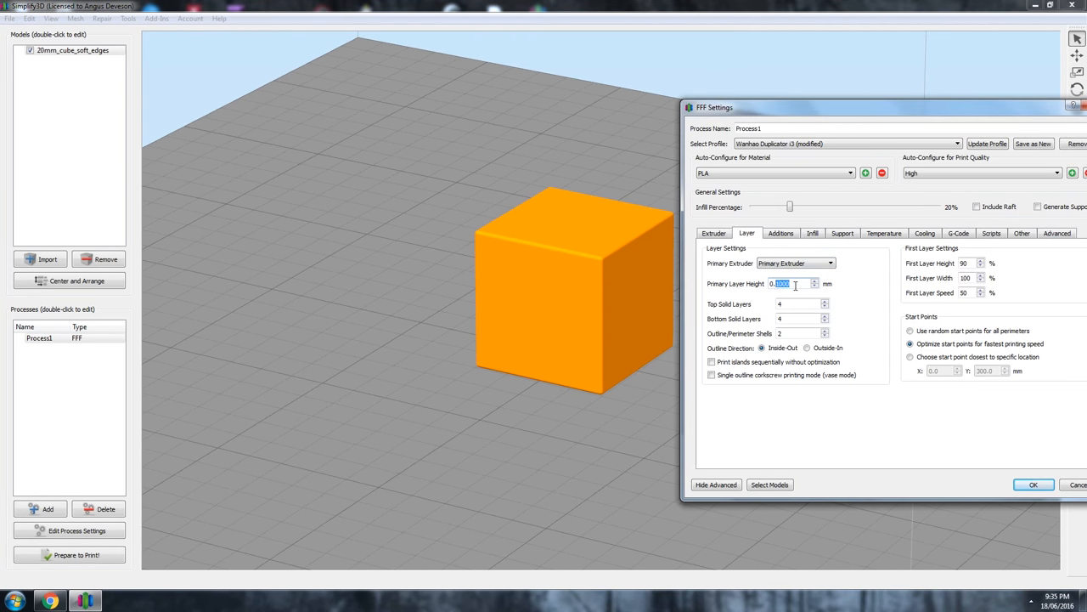
# - Set Primary Layer Height to 0.2000 mm, review Additions, Infill and Other, then slice and preview the cube
pyautogui.write('0.2000')
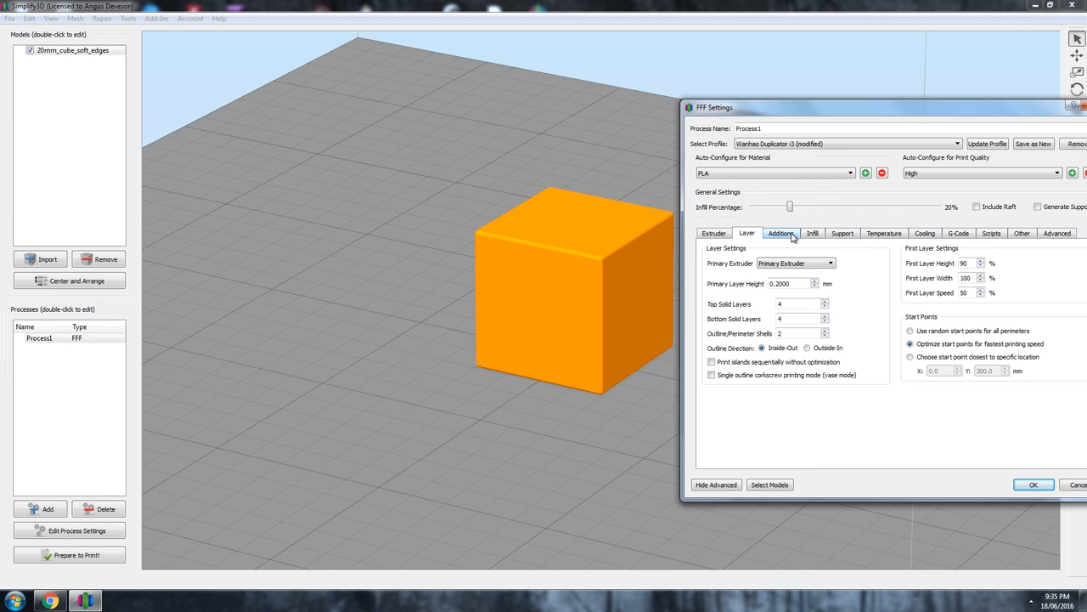
pyautogui.click(780, 233)
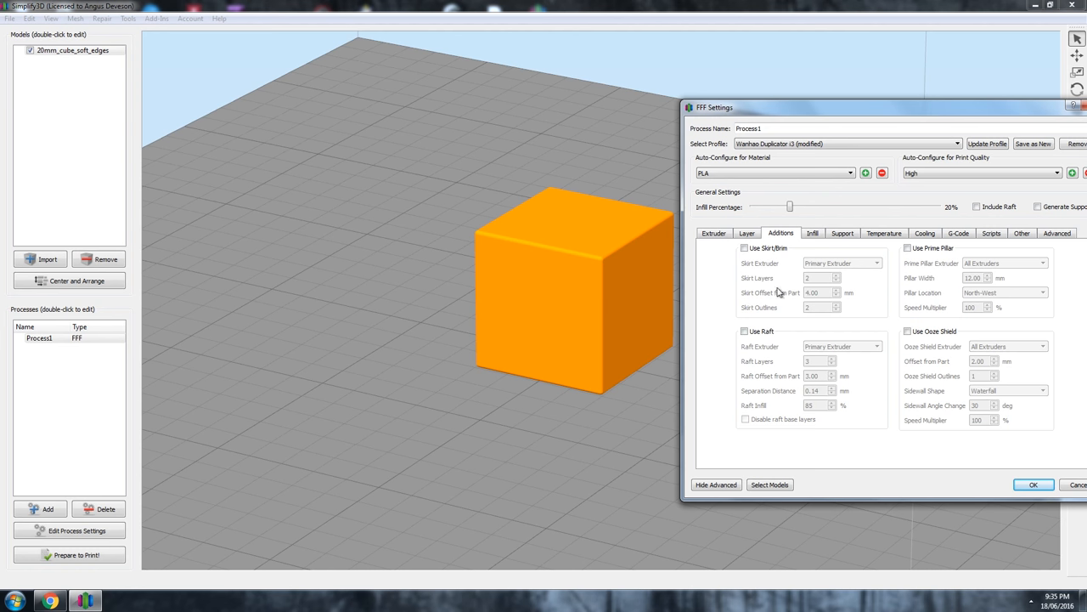
pyautogui.click(812, 233)
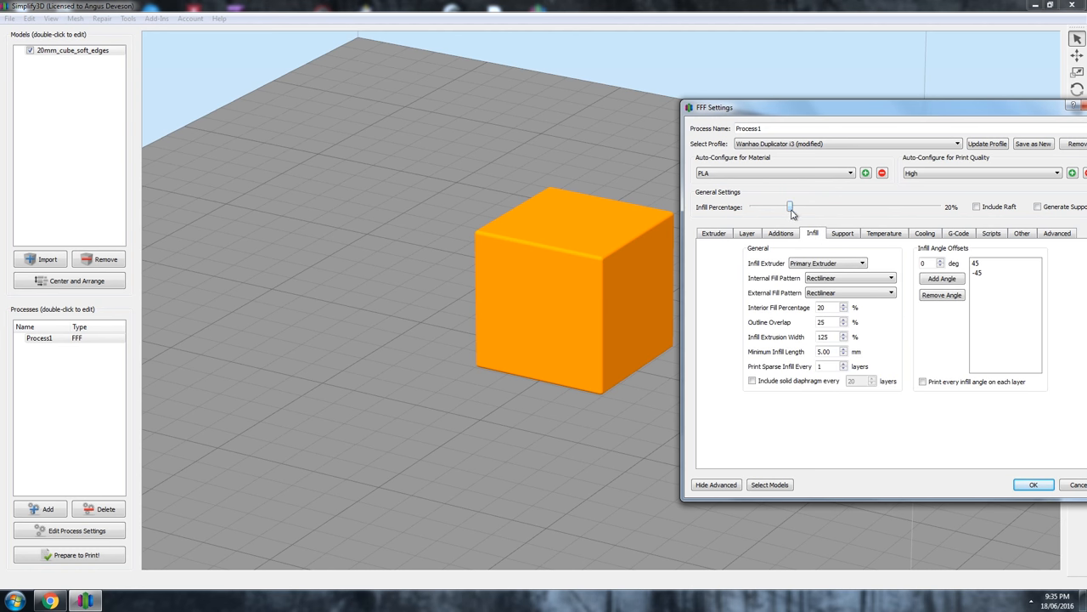
pyautogui.click(1023, 232)
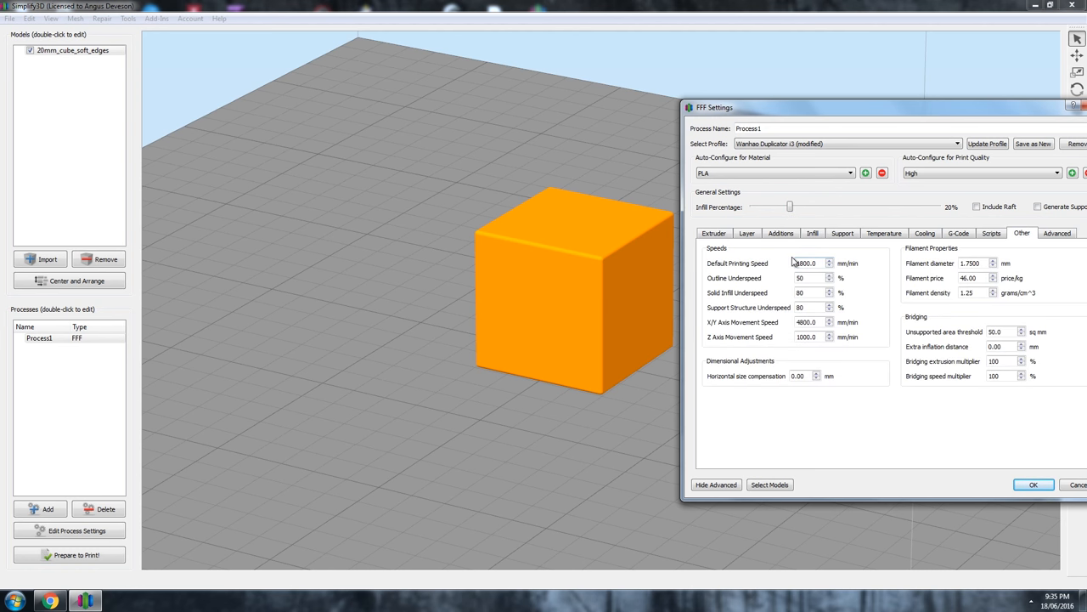
pyautogui.click(1033, 484)
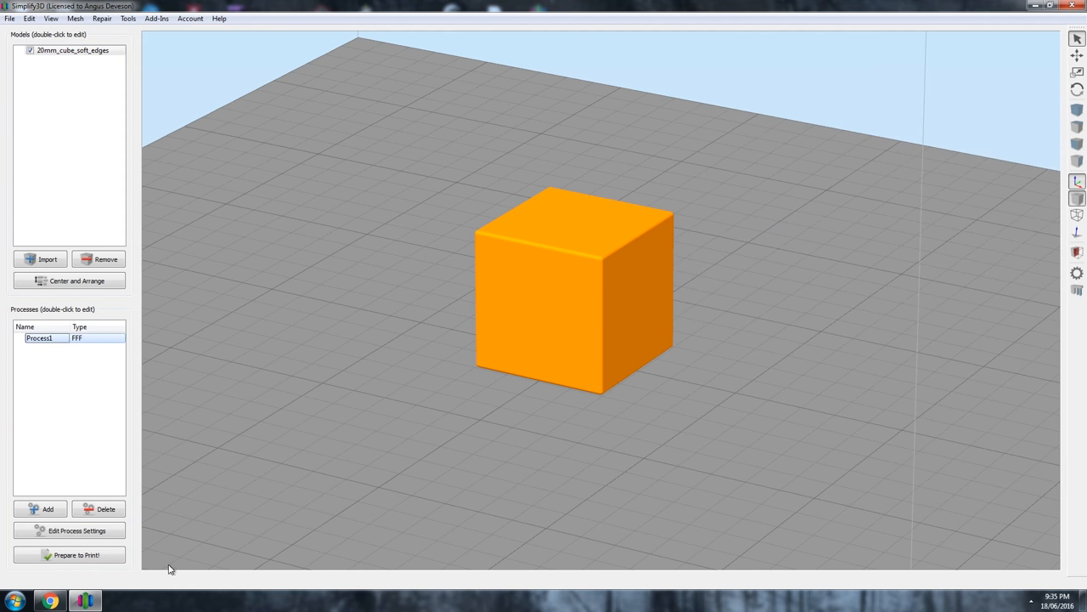
pyautogui.click(78, 554)
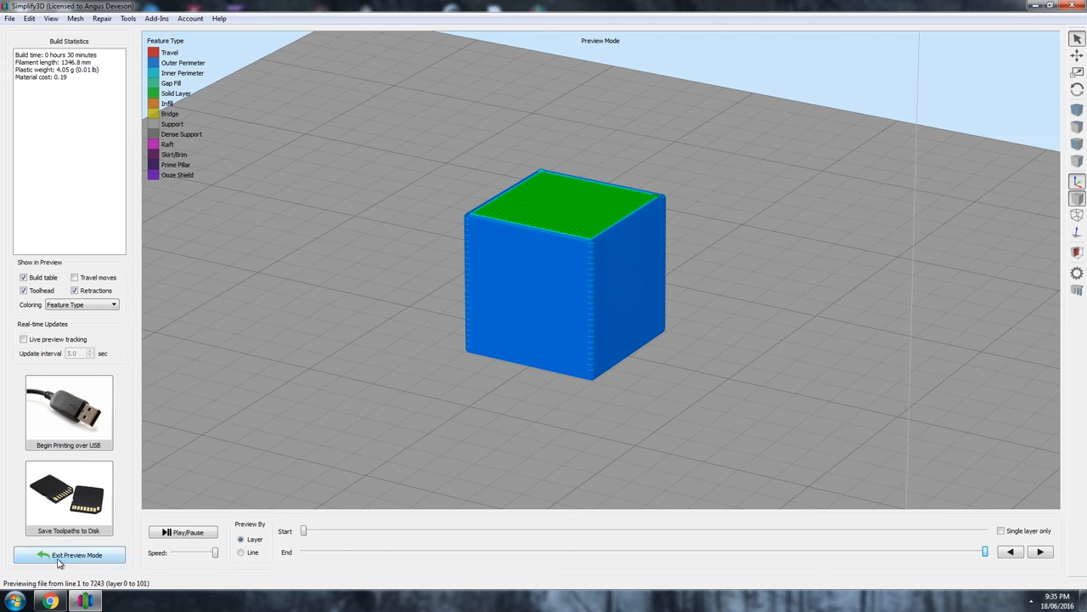
# - Leave the cube preview, check the Layer settings, then slice the text plate and preview its toolpaths
pyautogui.click(68, 554)
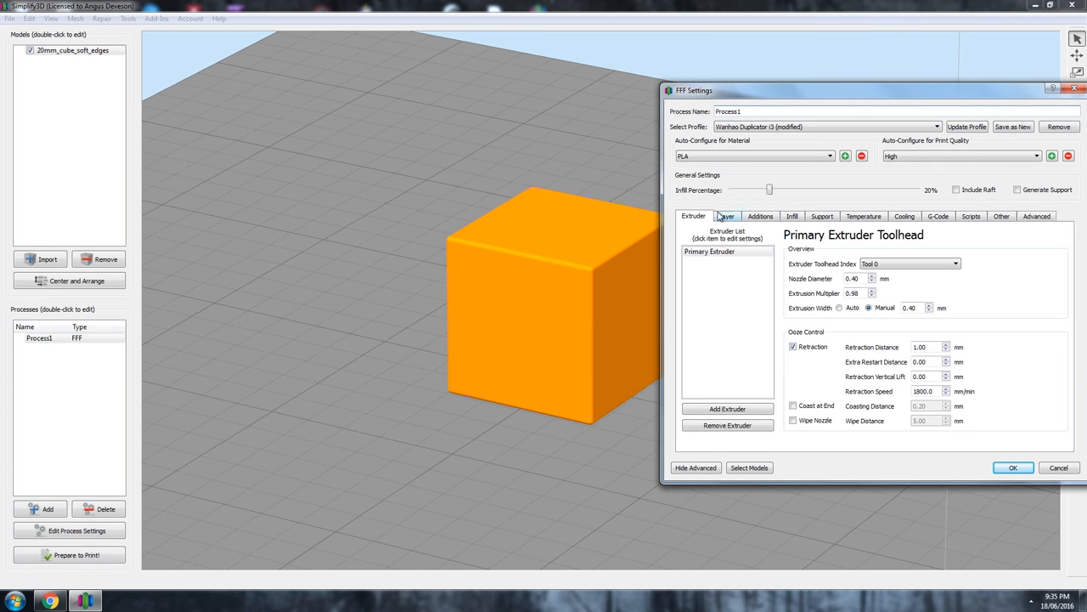
pyautogui.click(728, 215)
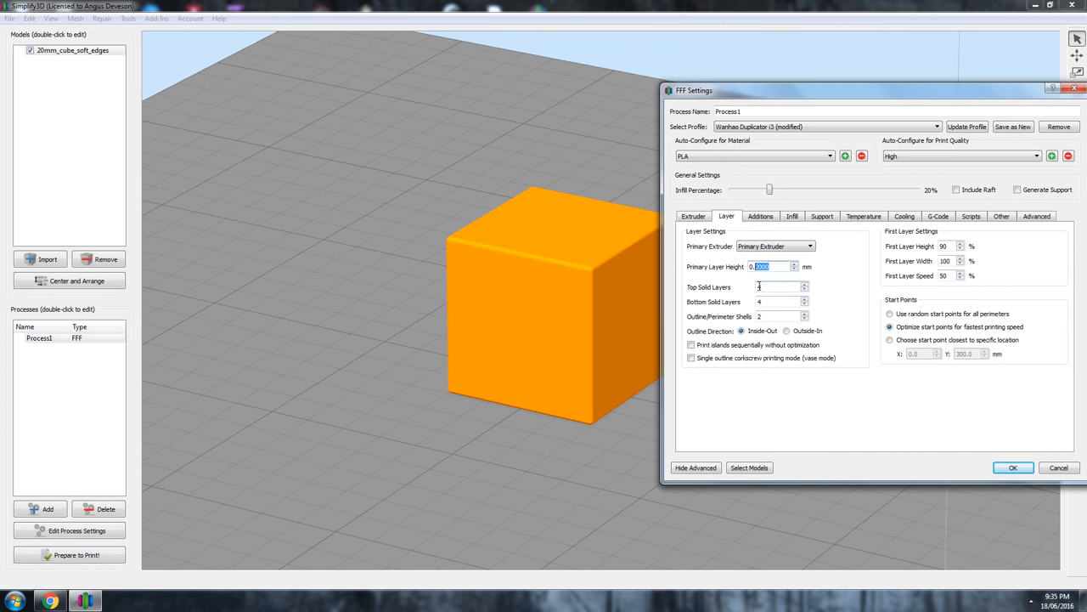
pyautogui.click(1012, 467)
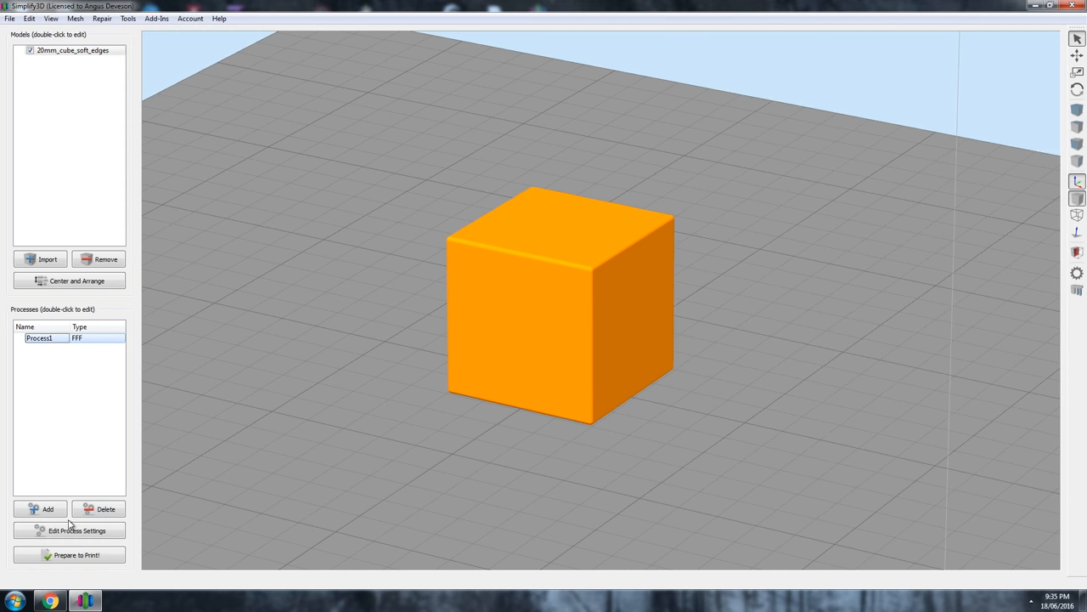
pyautogui.click(76, 553)
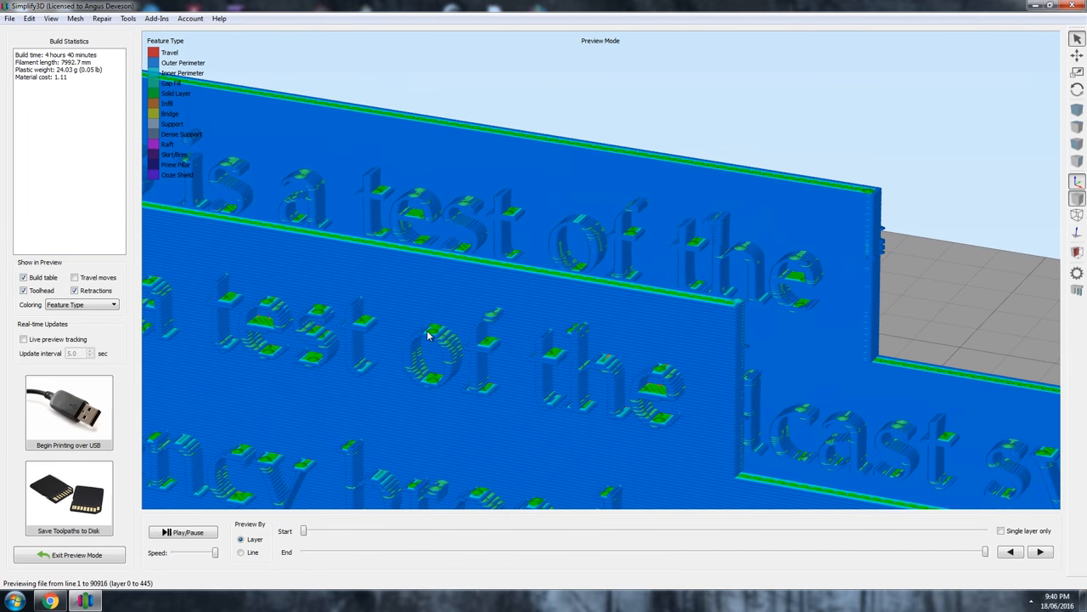
# - Zoom in on the raised letters' toolpaths, then leave Preview Mode for the editing view
pyautogui.moveTo(429, 336); pyautogui.dragTo(496, 355)
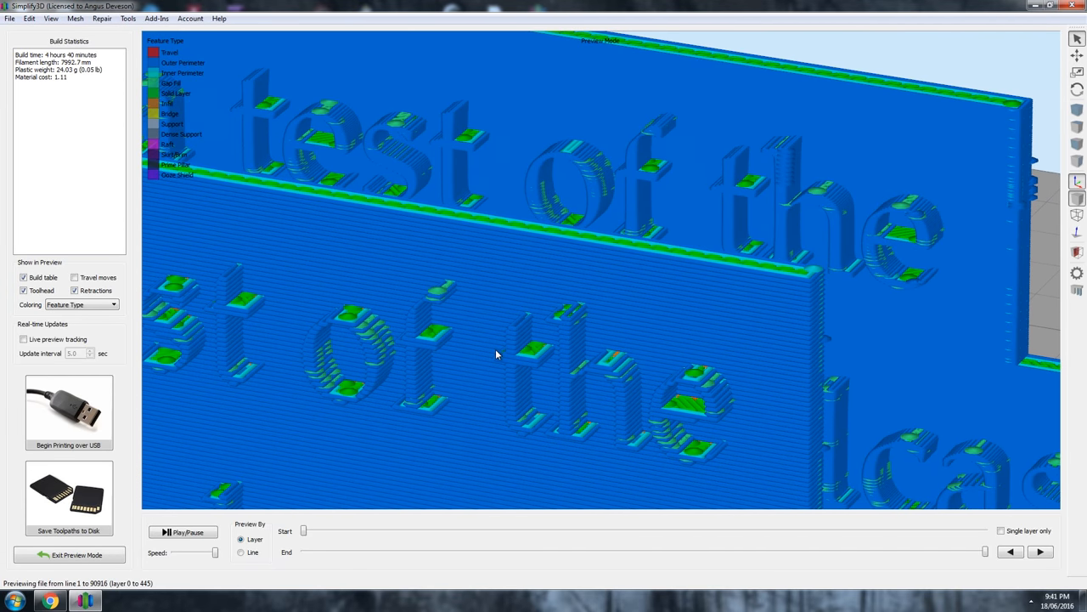
pyautogui.moveTo(663, 399)
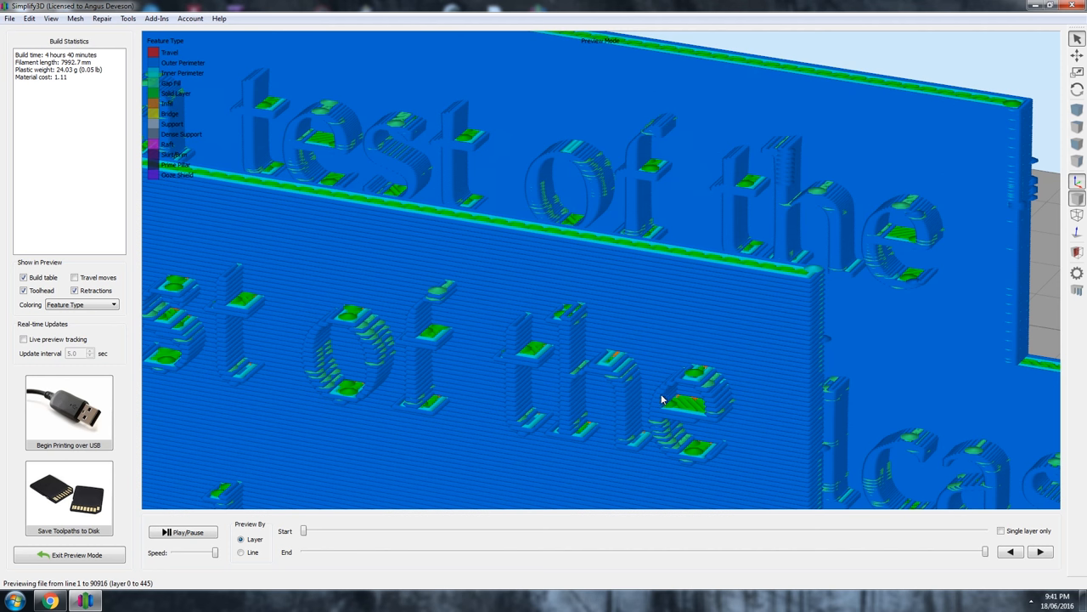
pyautogui.moveTo(856, 237)
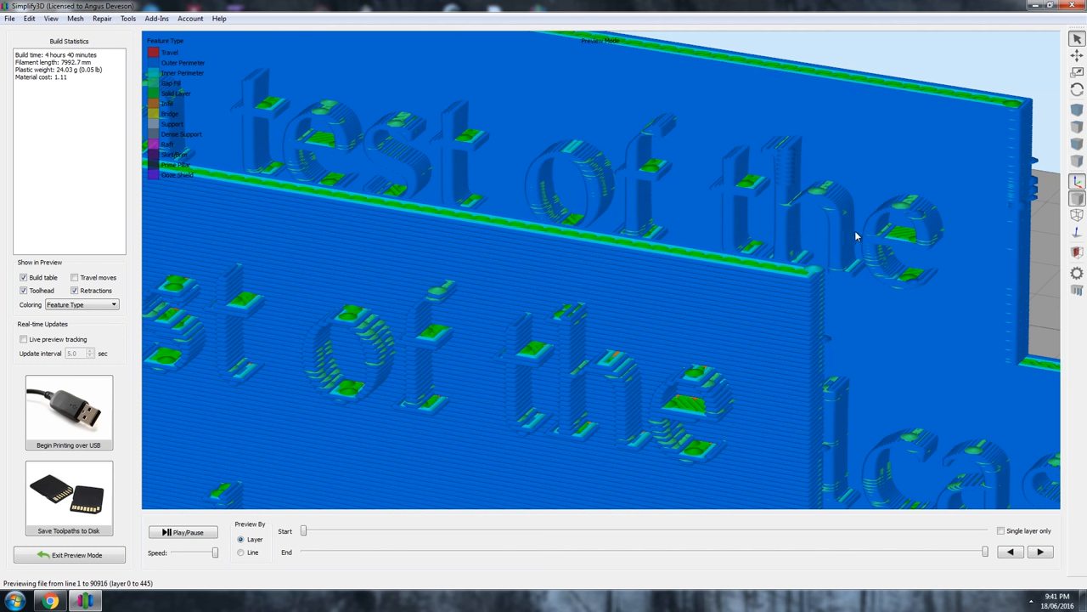
pyautogui.moveTo(919, 362)
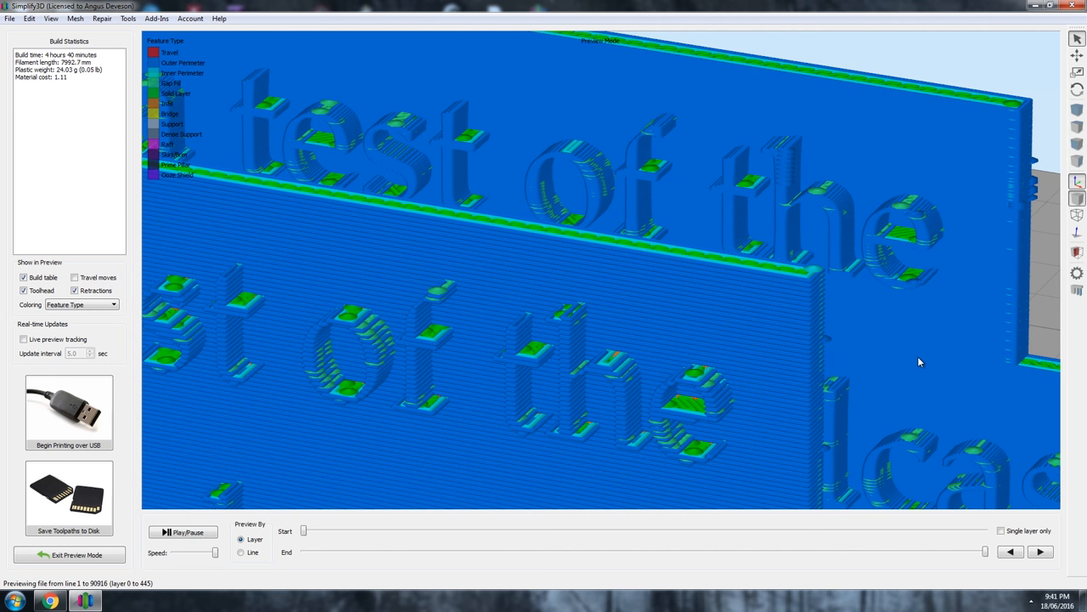
pyautogui.click(70, 553)
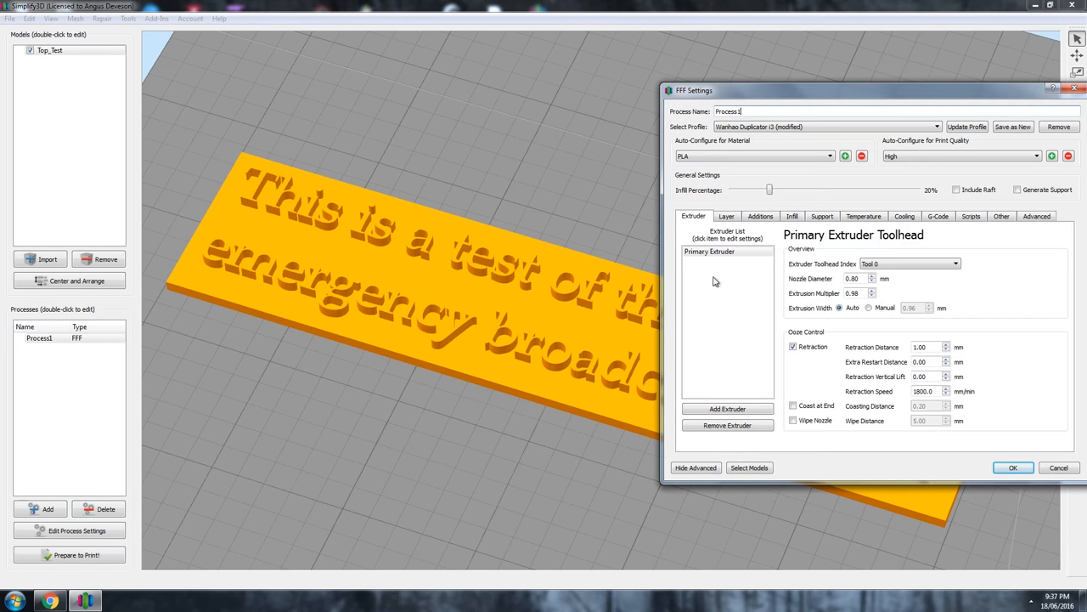
# - Change the nozzle diameter on the Extruder tab, re-slice the plate and inspect the letters at an angle
pyautogui.click(853, 279)
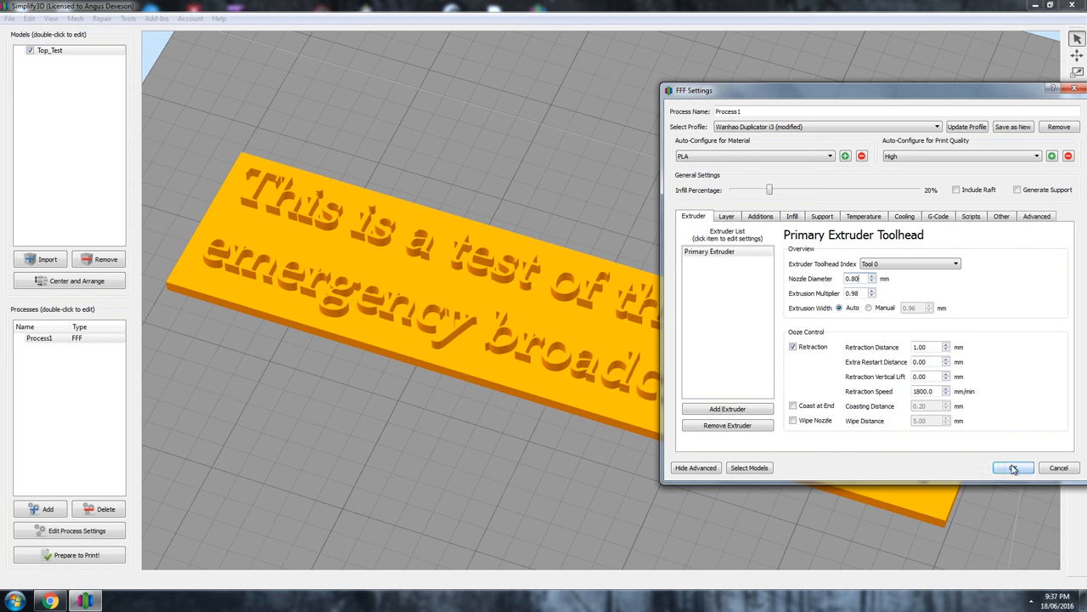
pyautogui.click(1012, 469)
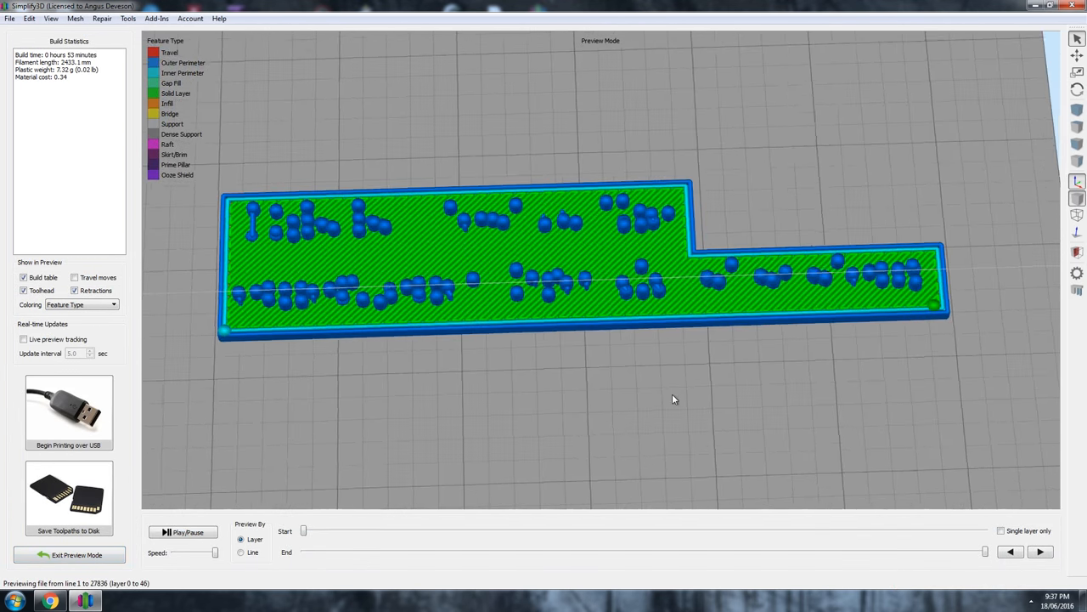
pyautogui.moveTo(674, 399); pyautogui.dragTo(571, 367)
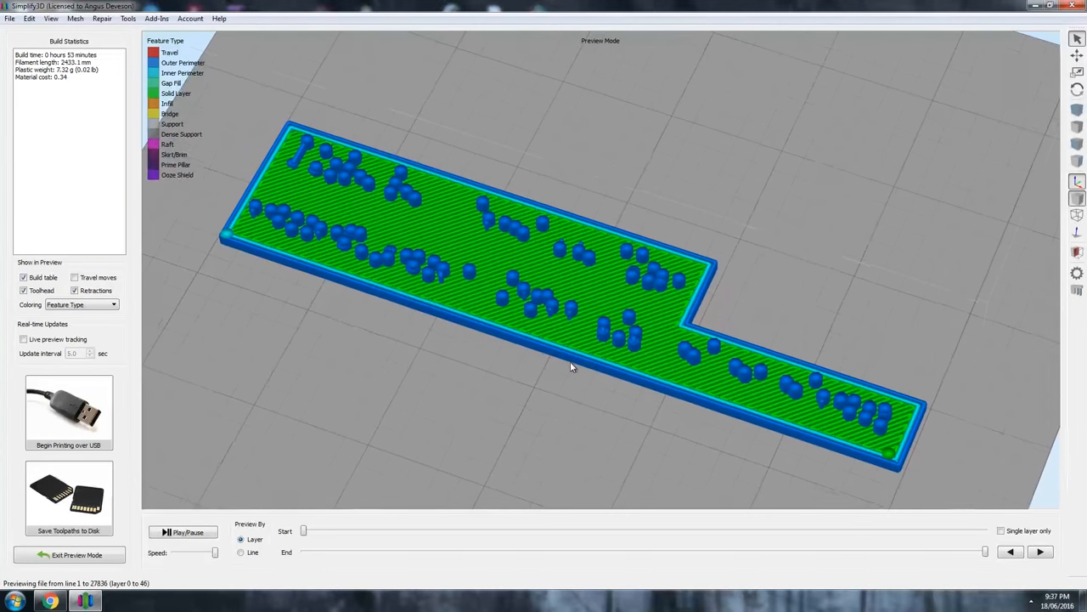
pyautogui.click(68, 554)
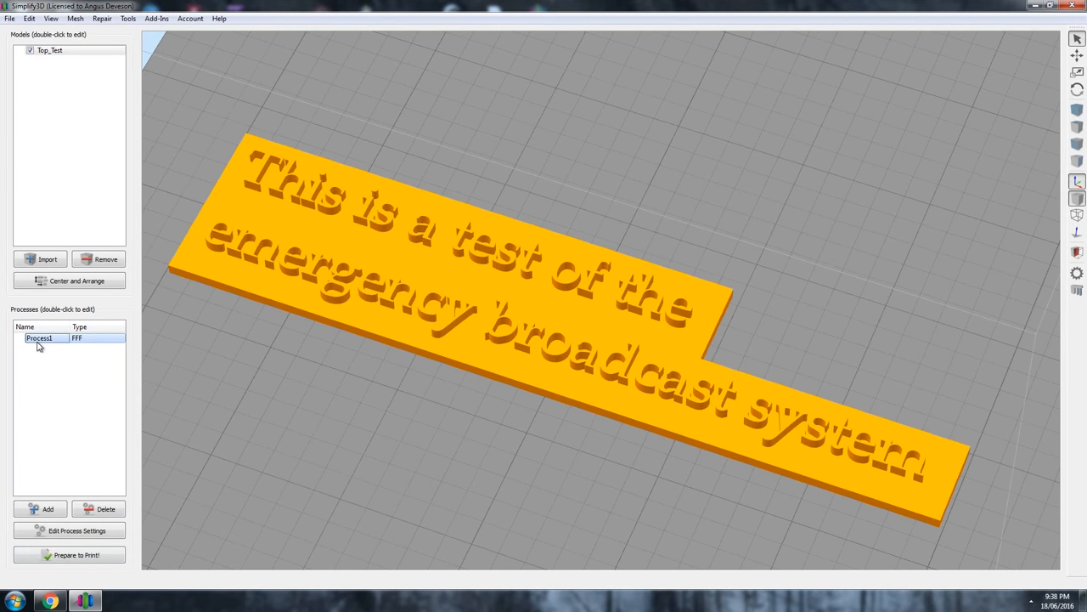
# - Reconfirm Process1's settings, slice and preview the plate again, then return to the model view
pyautogui.doubleClick(39, 336)
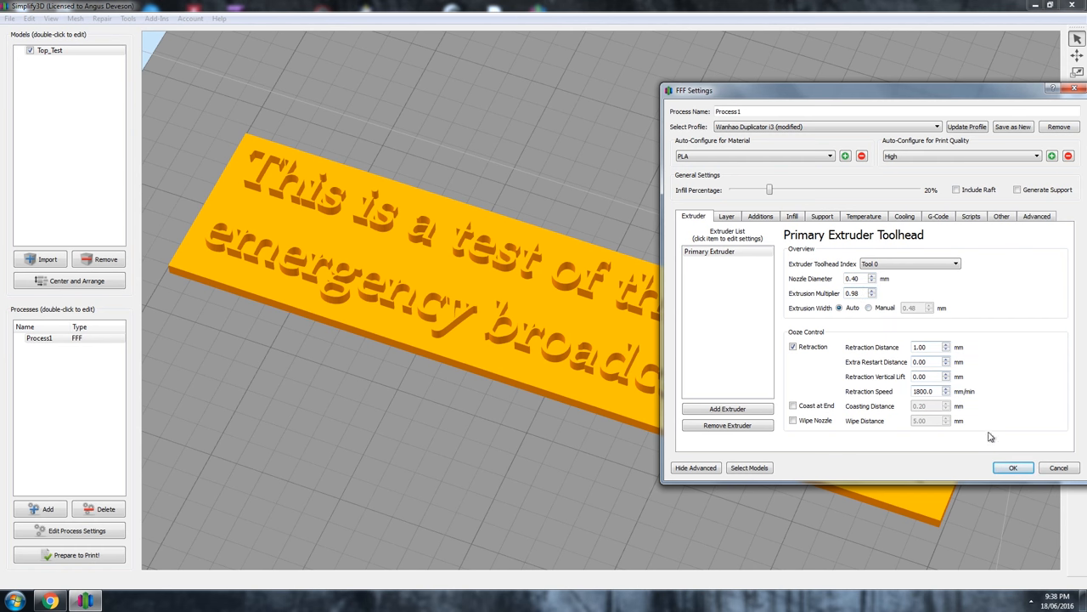
pyautogui.click(1012, 467)
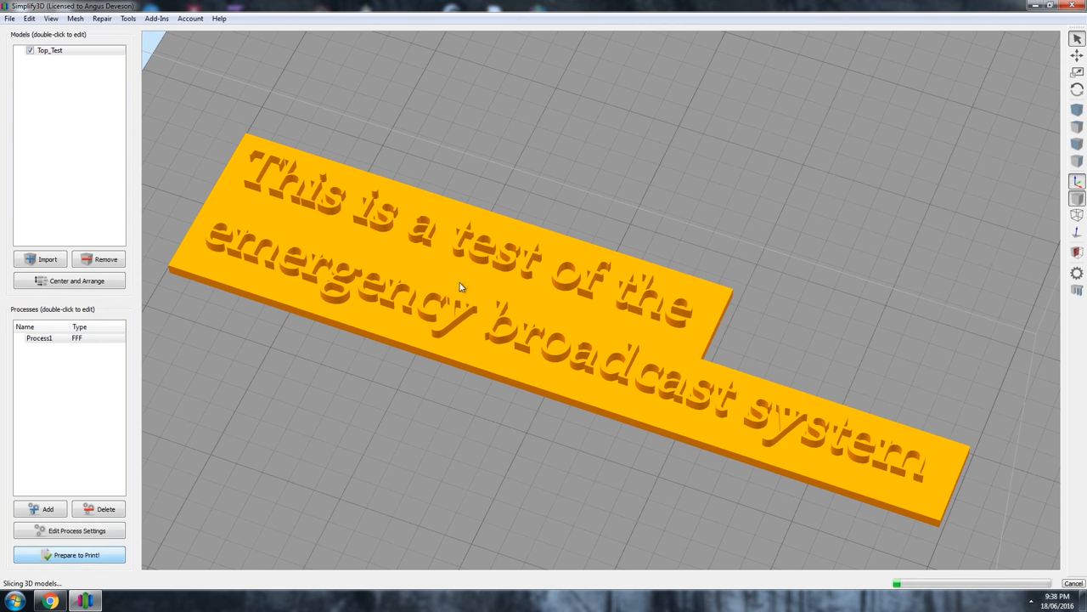
pyautogui.click(75, 554)
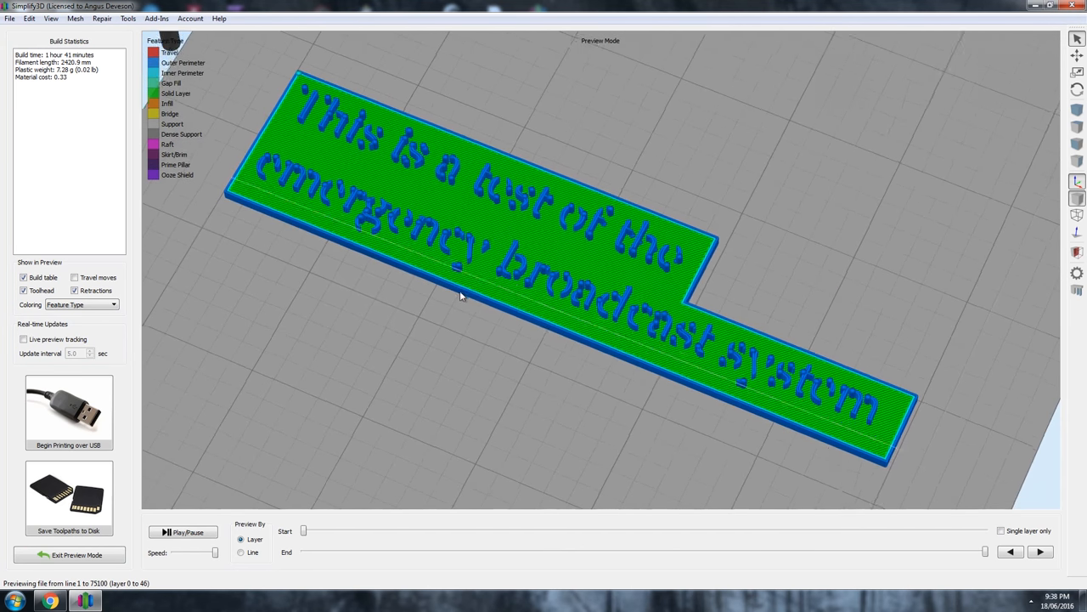
pyautogui.click(68, 554)
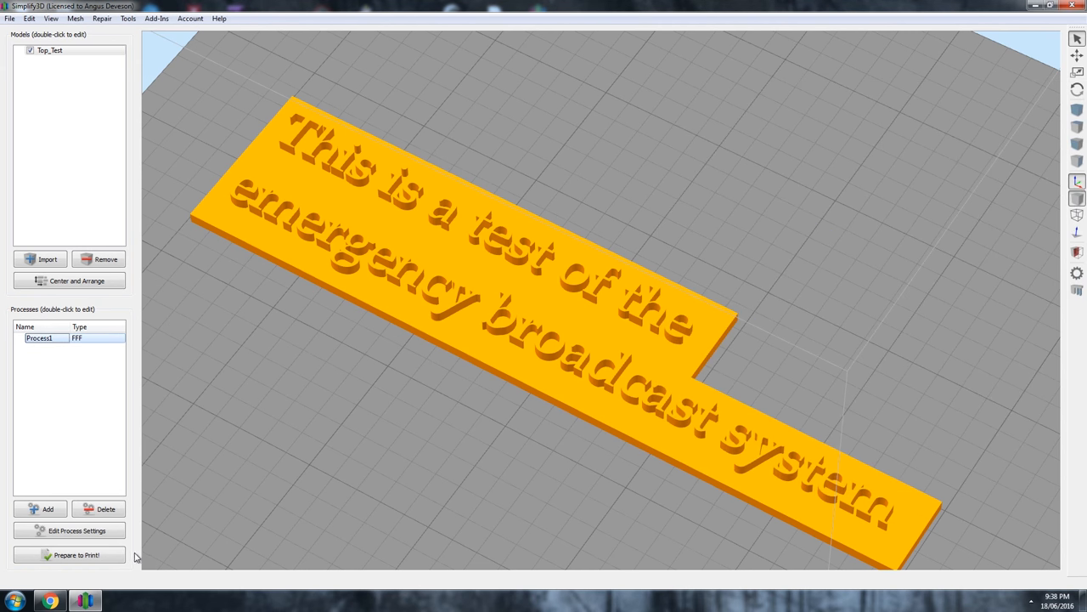
# - Slice the text plate once more and show its letter toolpaths coloured by feature type
pyautogui.click(68, 554)
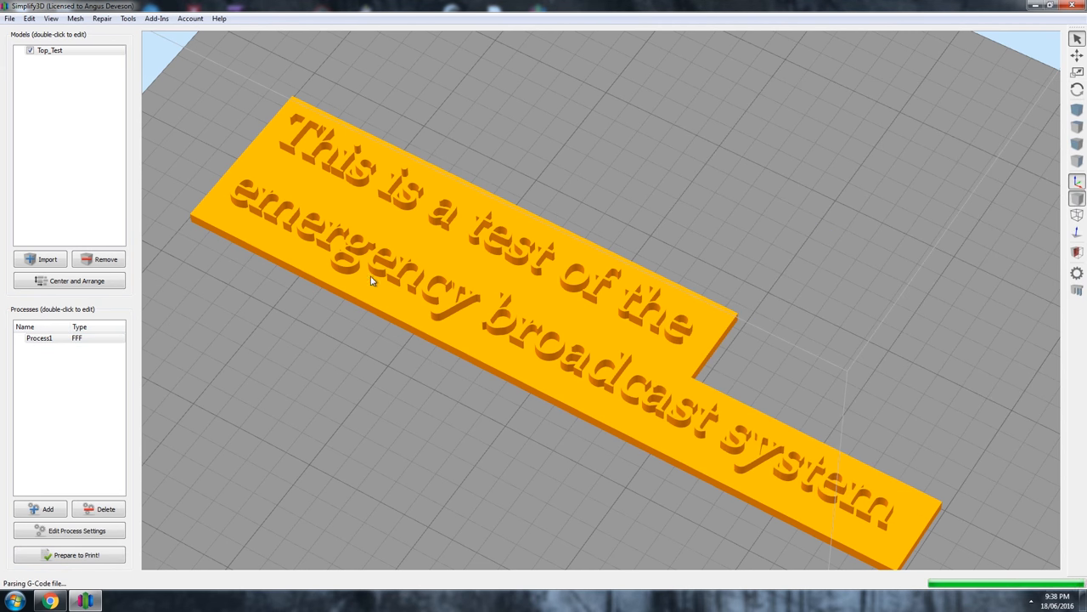
pyautogui.click(78, 554)
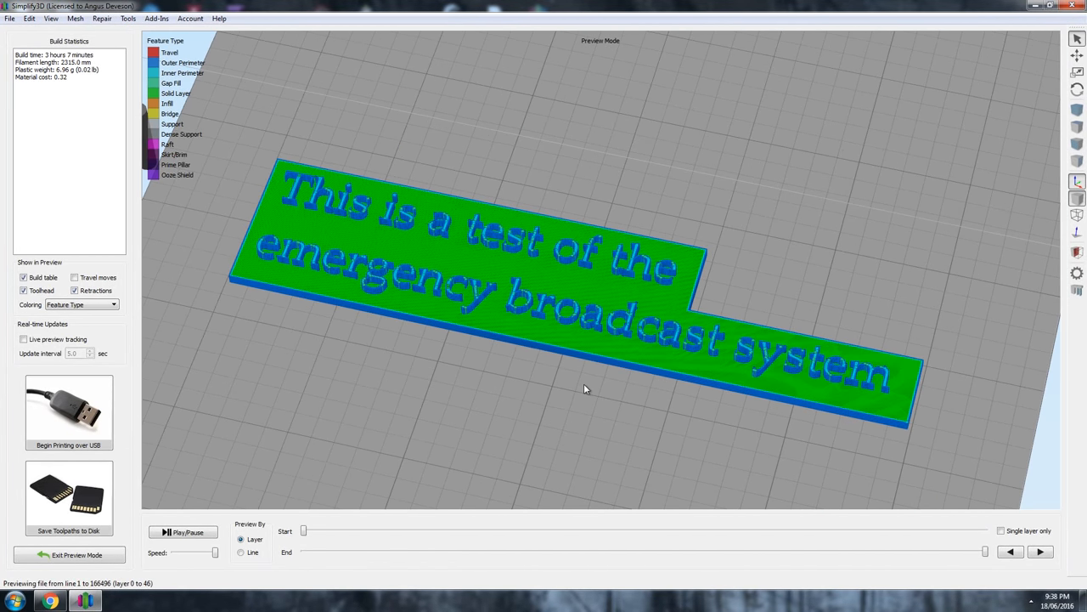
pyautogui.moveTo(530, 360)
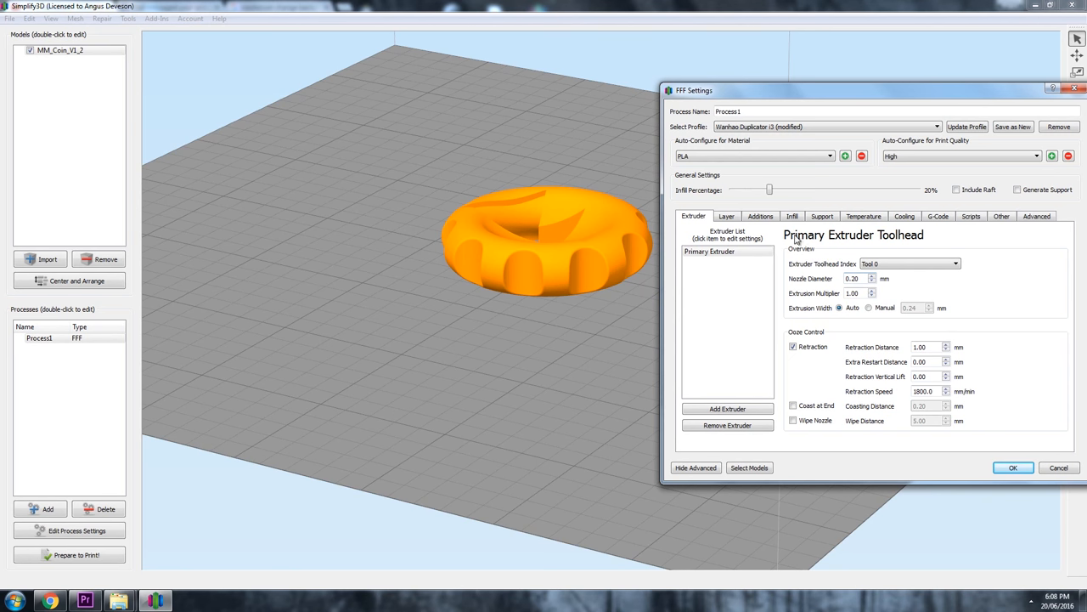
# - Change the coin's Primary Layer Height and accept it, triggering the Unusual Width/Height Ratio warning
pyautogui.click(727, 216)
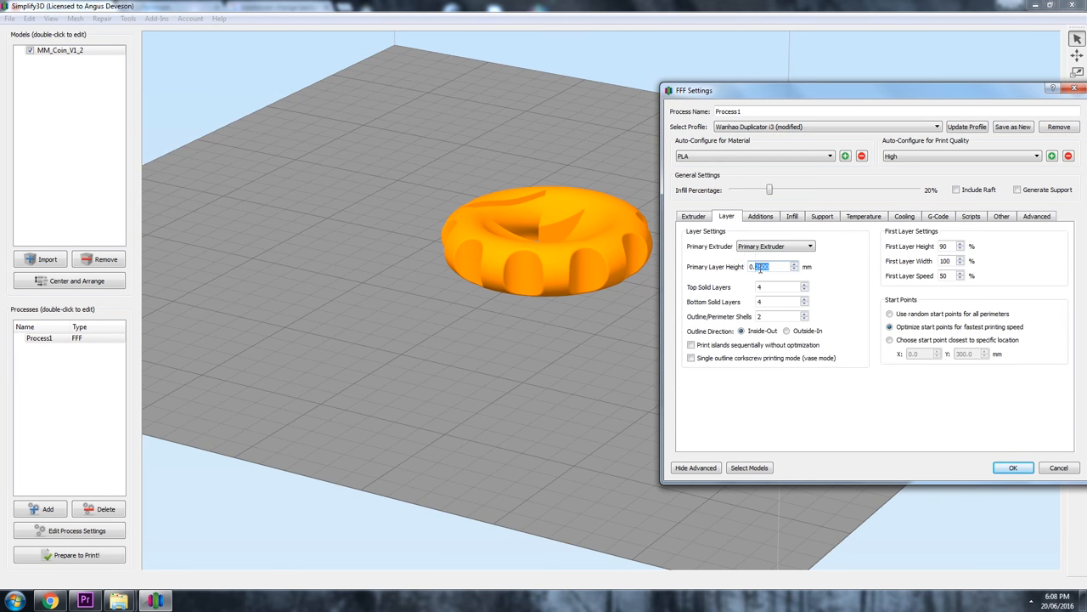
pyautogui.click(1013, 467)
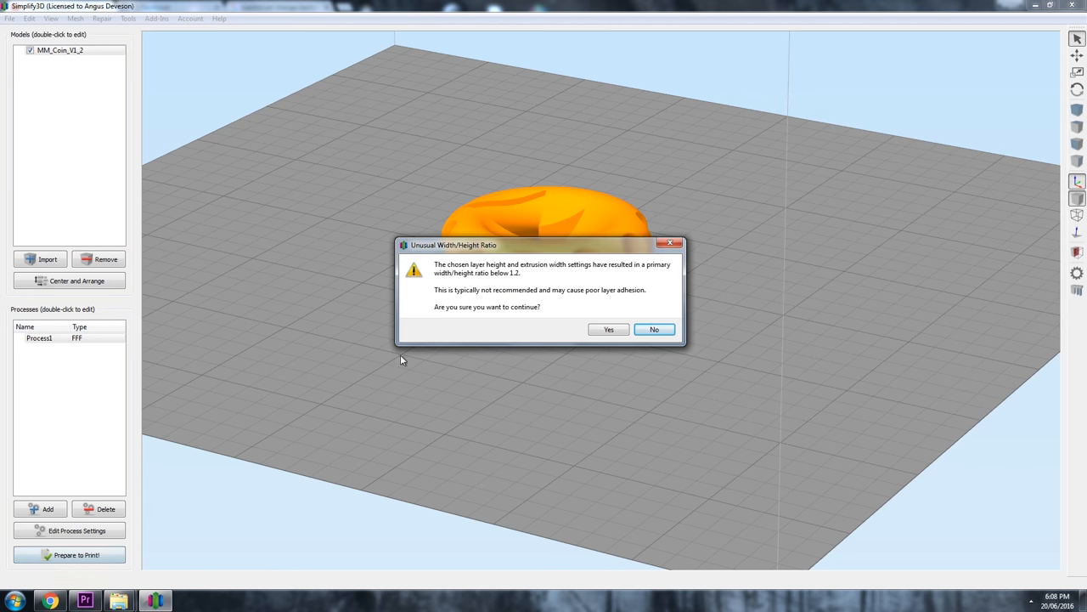
pyautogui.moveTo(656, 275)
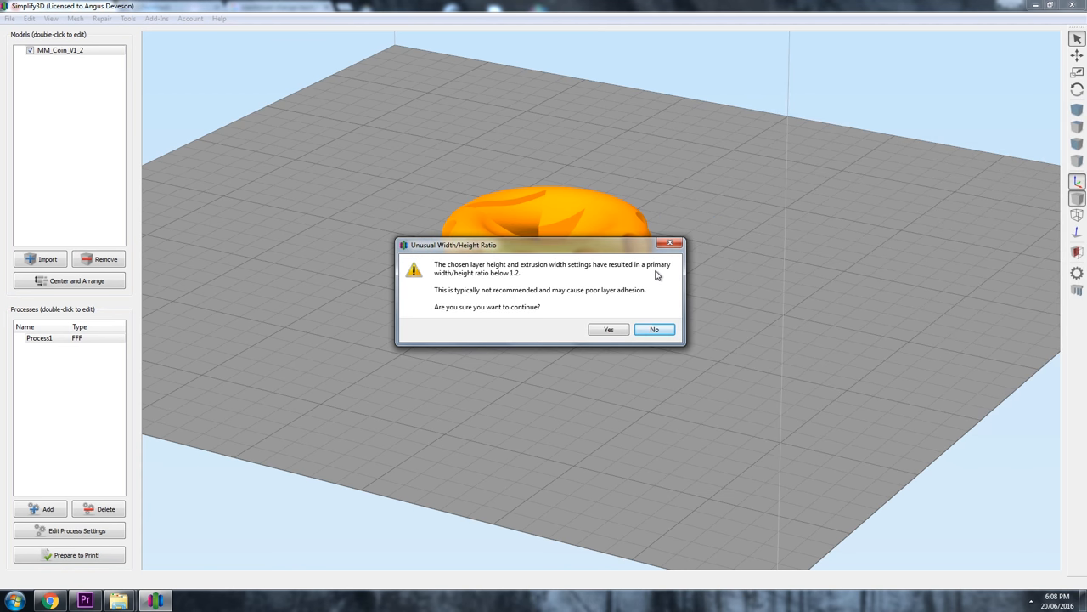